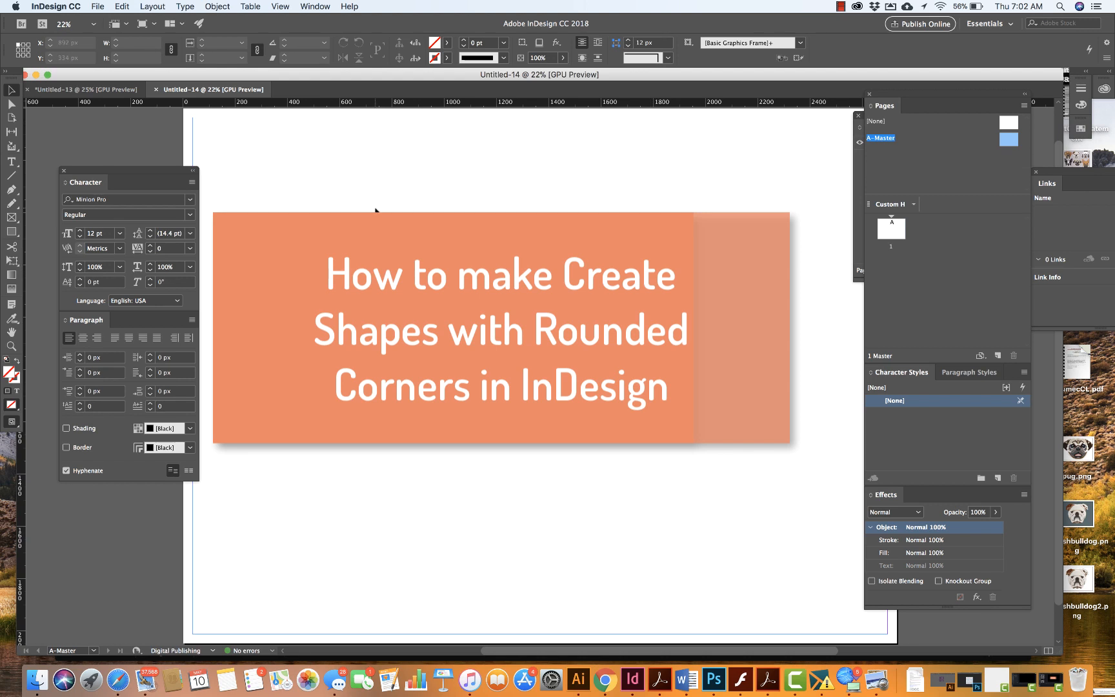
{"action": "mouse_move", "coordinate": [273, 206]}
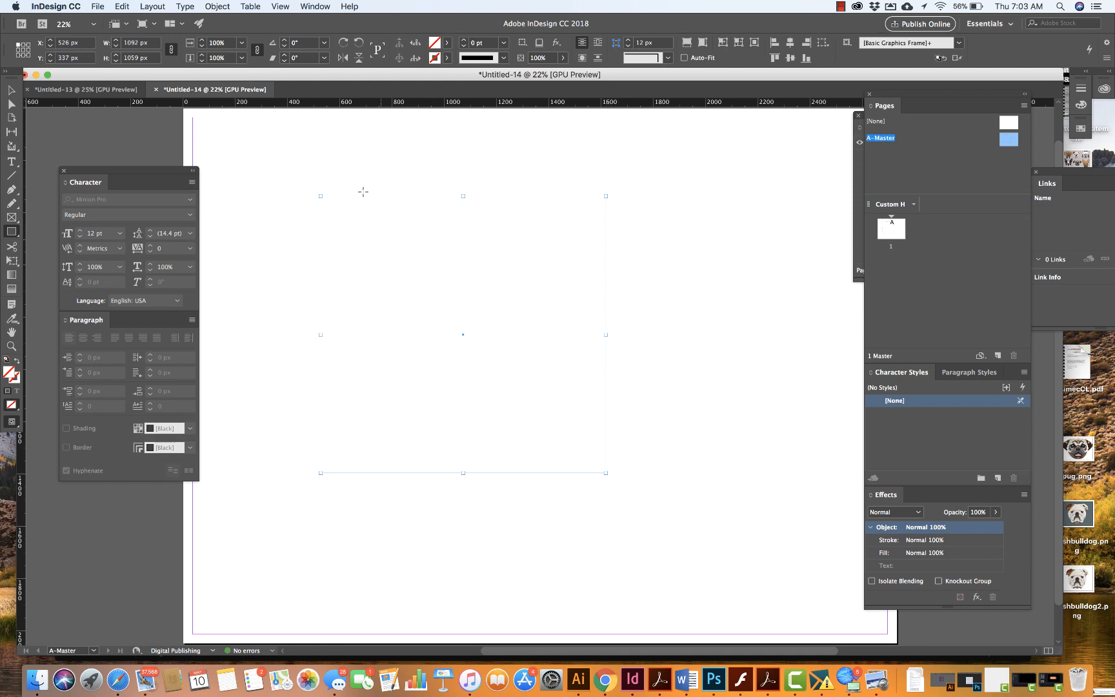
Fill the rectangle with the RGB Cyan swatch from the Fill colour list
{"action": "left_click", "coordinate": [446, 43]}
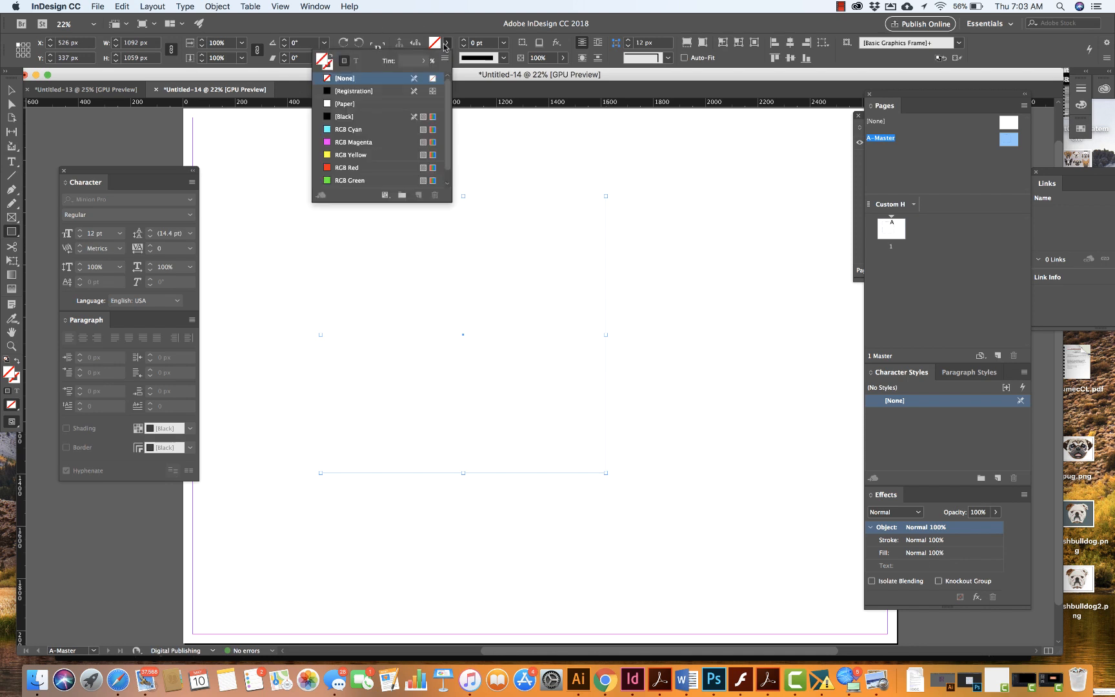
{"action": "left_click", "coordinate": [349, 130]}
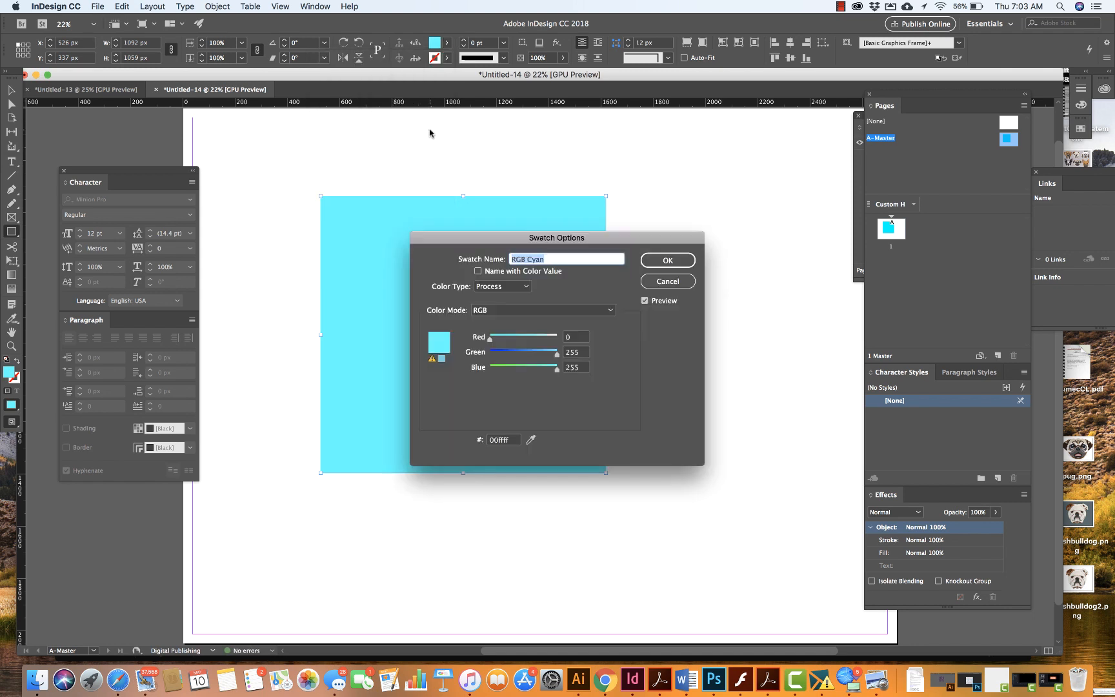
Adjust the swatch sliders to Red 97, Green 180, Blue 178 and confirm
{"action": "left_click_drag", "start_coordinate": [556, 238], "coordinate": [712, 183]}
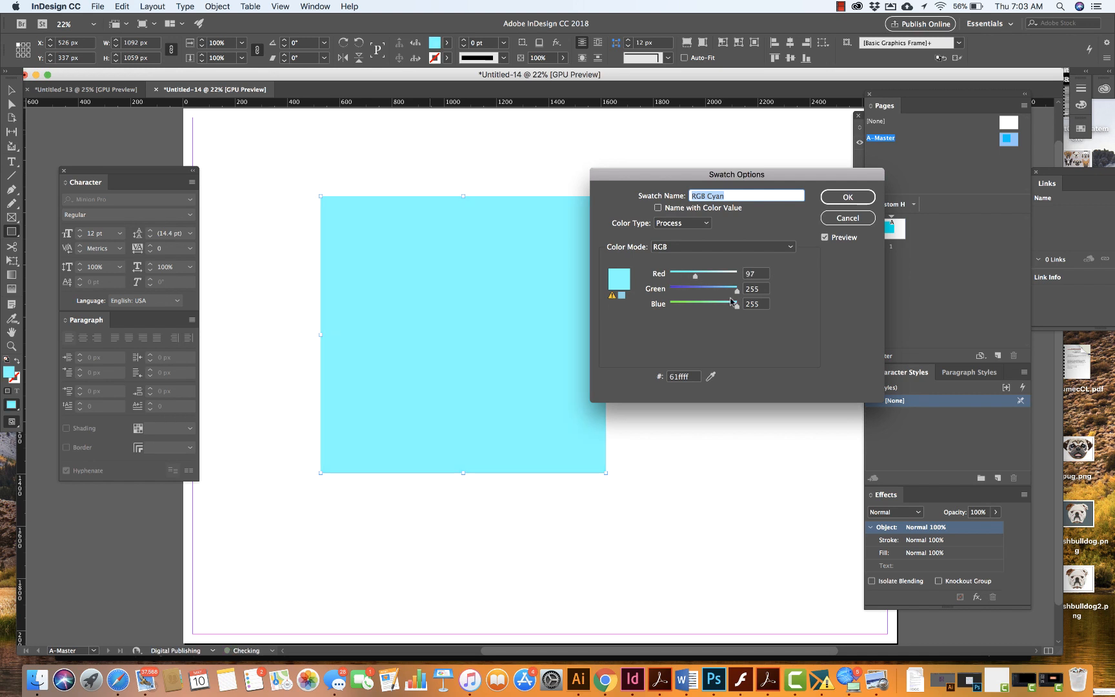
{"action": "left_click_drag", "start_coordinate": [736, 289], "coordinate": [696, 288]}
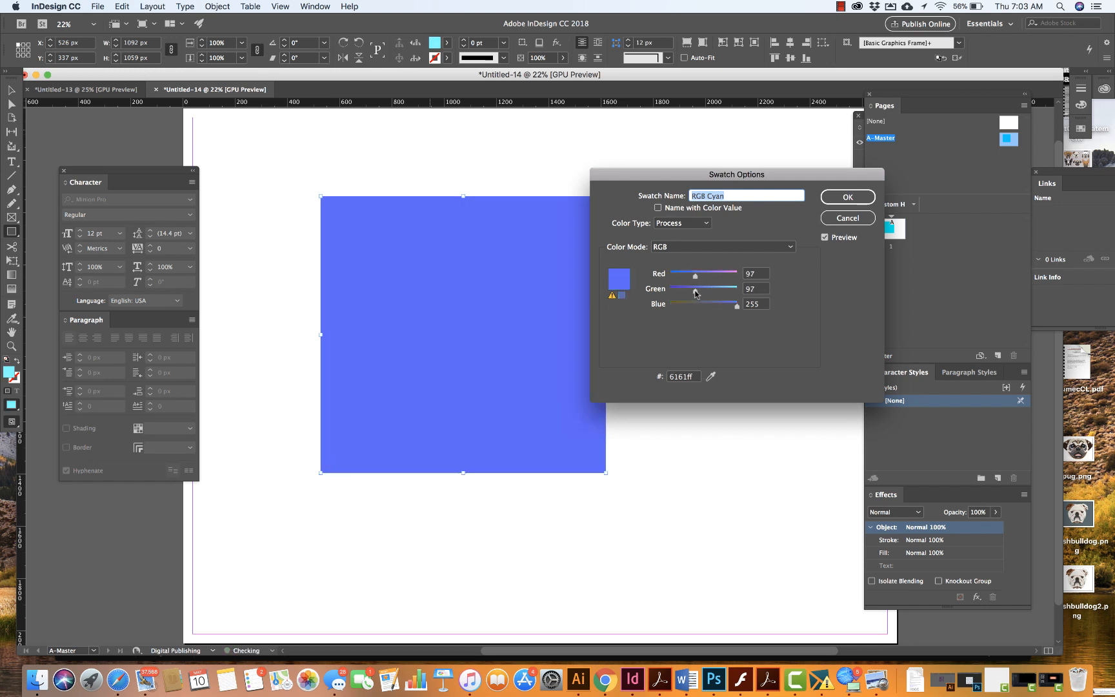
{"action": "left_click_drag", "start_coordinate": [697, 288], "coordinate": [717, 288]}
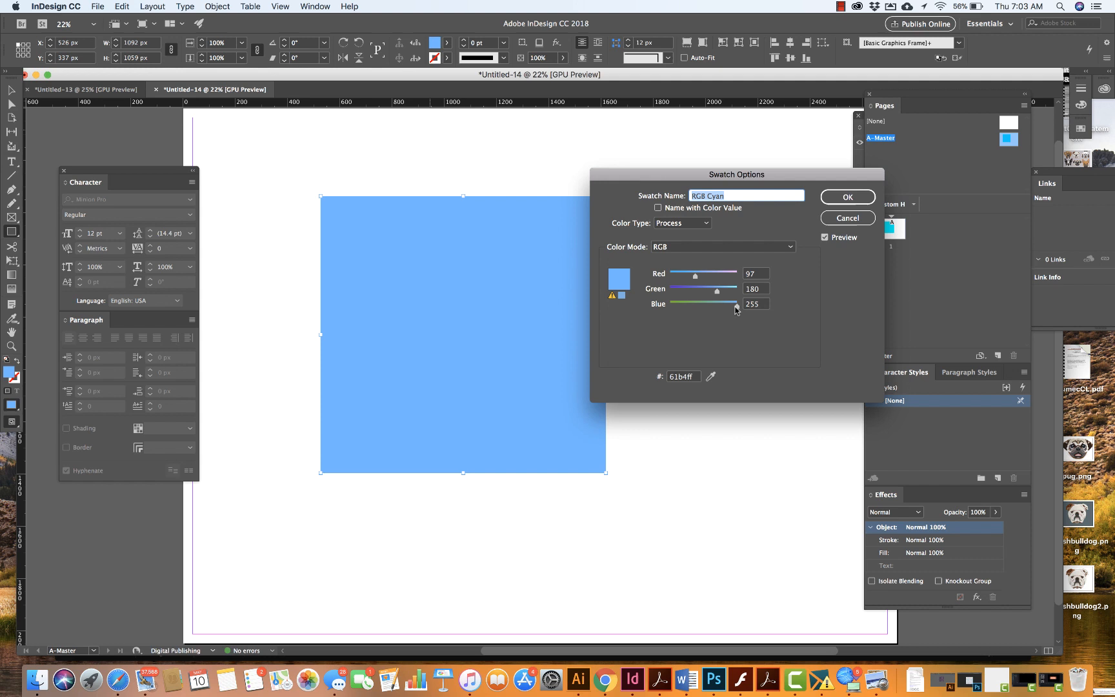
{"action": "left_click_drag", "start_coordinate": [736, 304], "coordinate": [706, 304]}
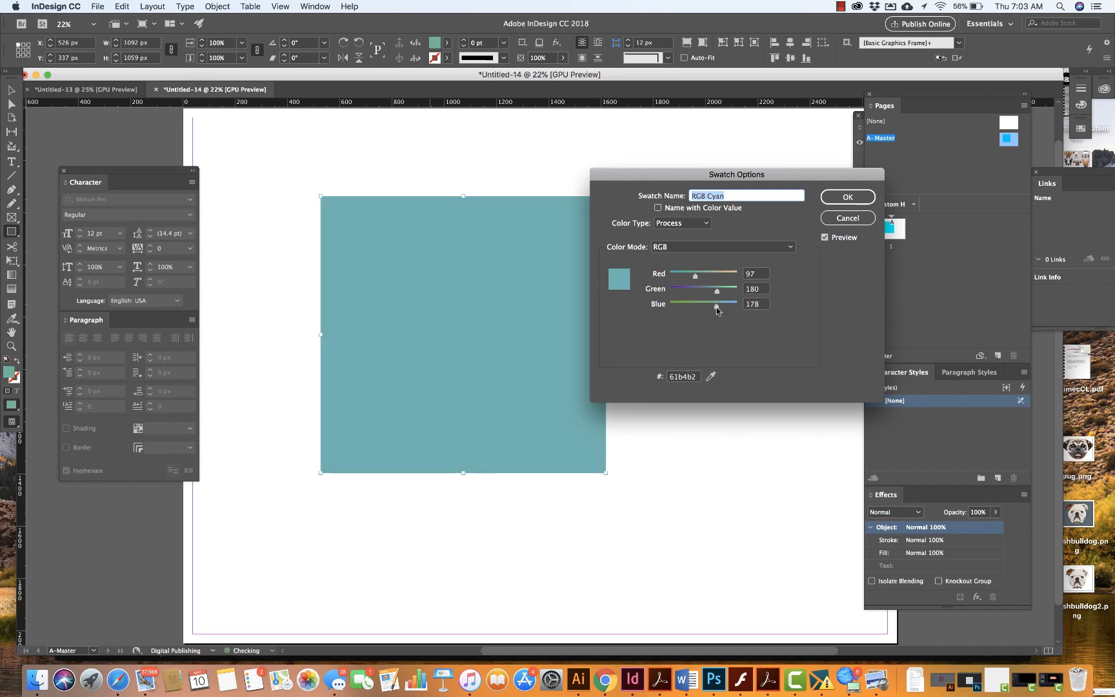
{"action": "left_click", "coordinate": [846, 196]}
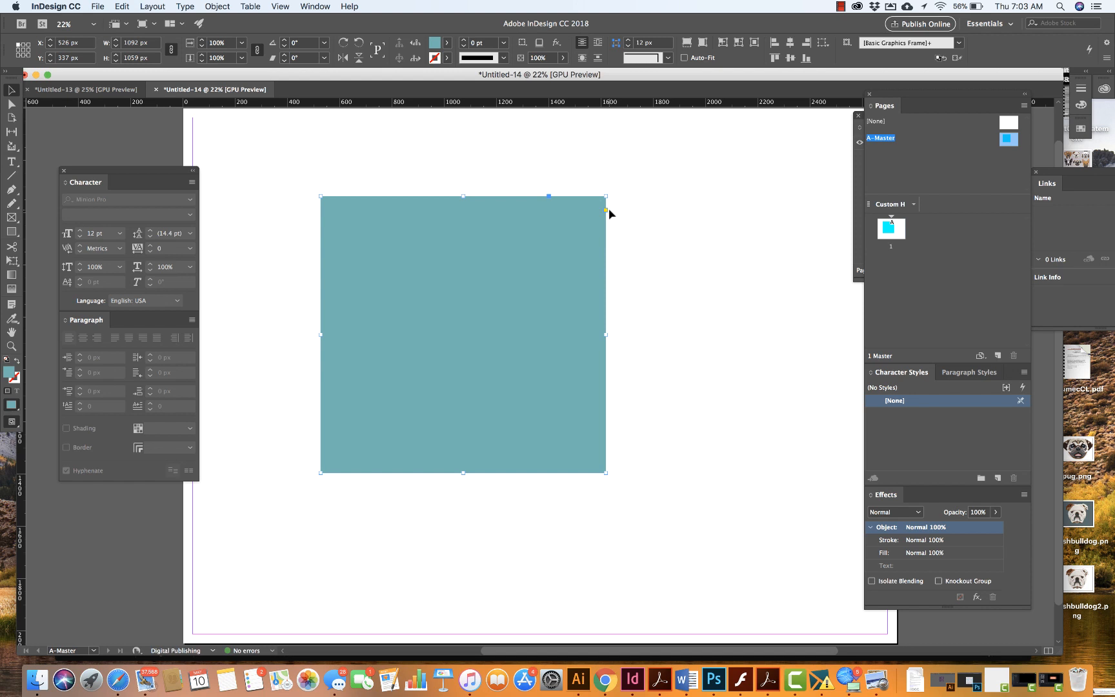
{"action": "mouse_move", "coordinate": [606, 213]}
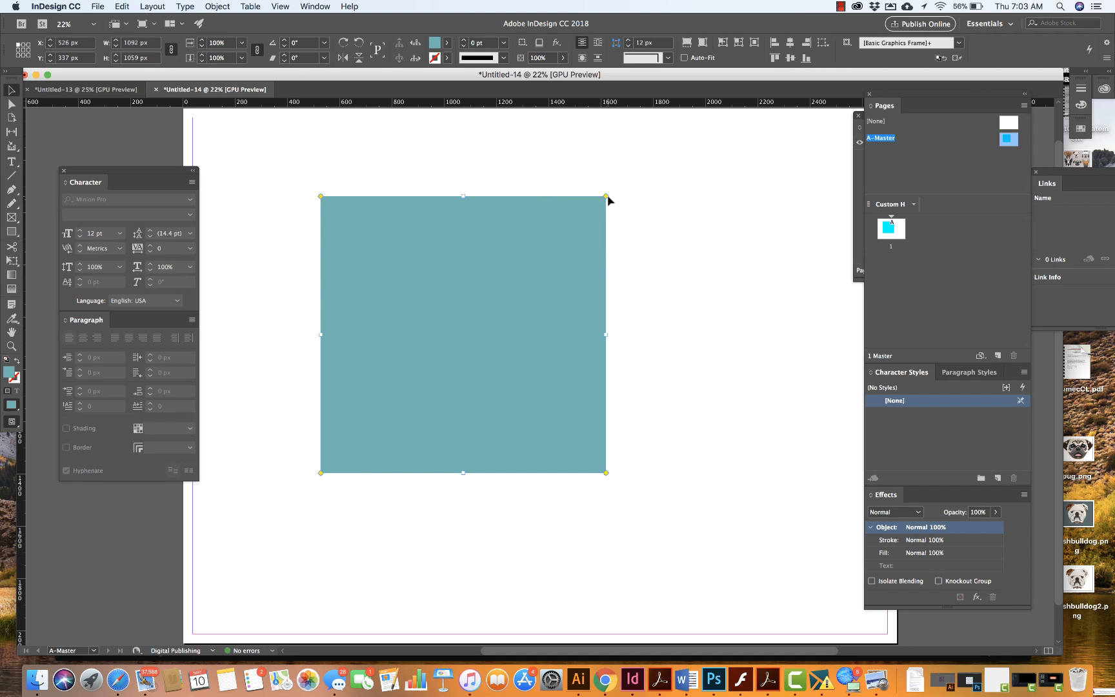
Drag a Live Corners diamond inward to round all corners to about 39 px
{"action": "left_click_drag", "start_coordinate": [605, 196], "coordinate": [591, 196]}
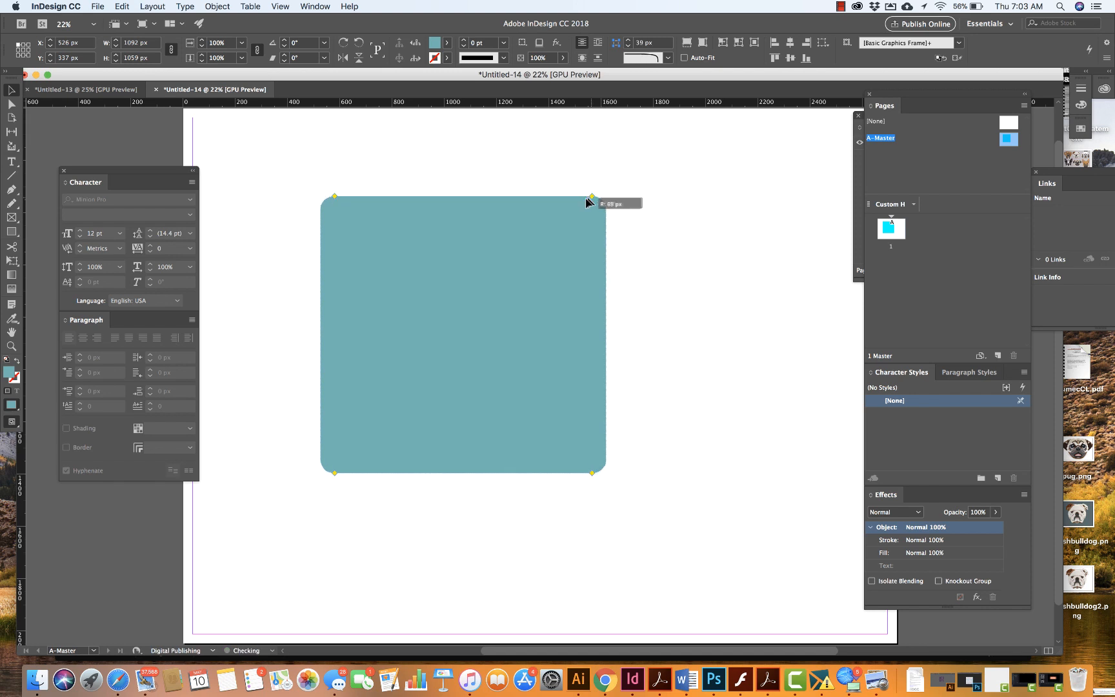